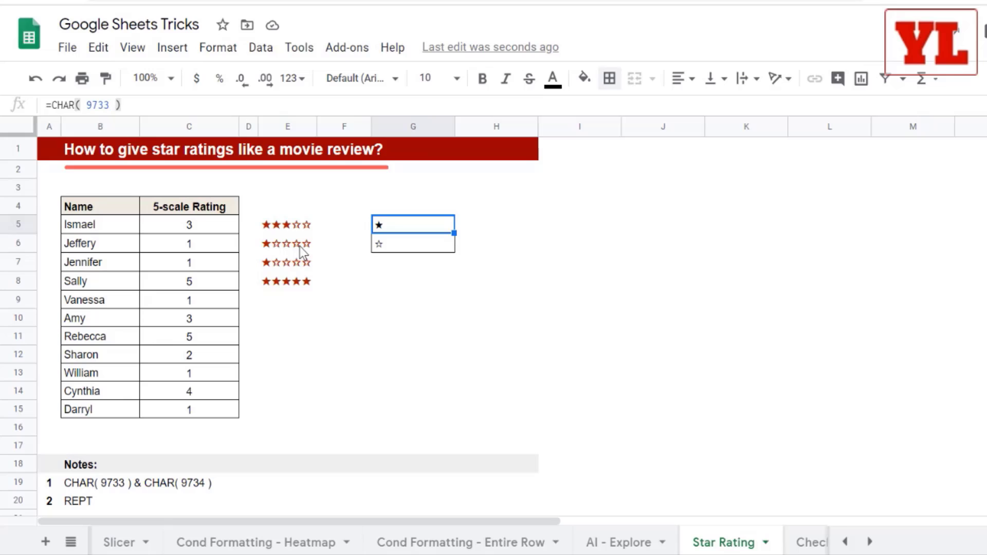
Step: Set Ismael's rating in C5 to 5 and select Jennifer's rating to change it to 2
click(287, 224)
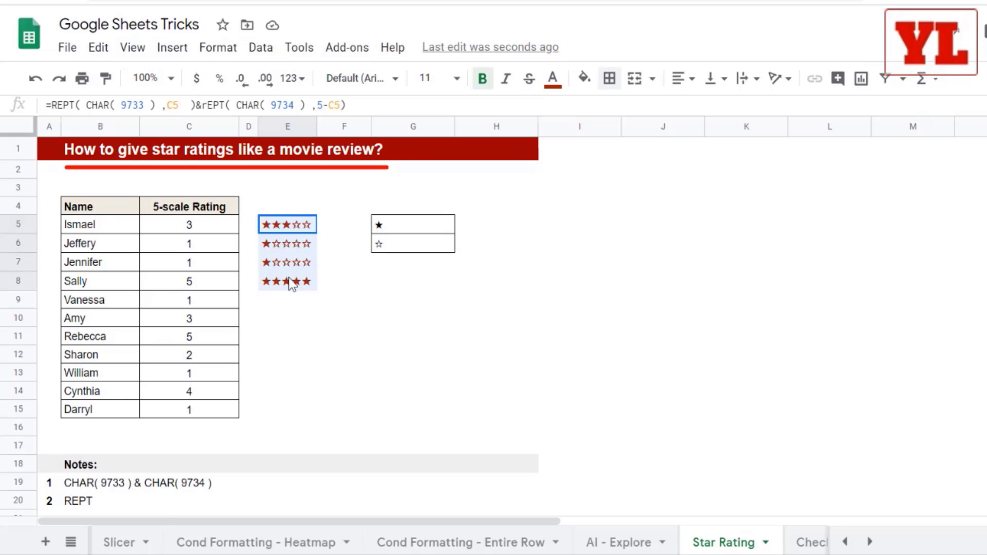
click(195, 222)
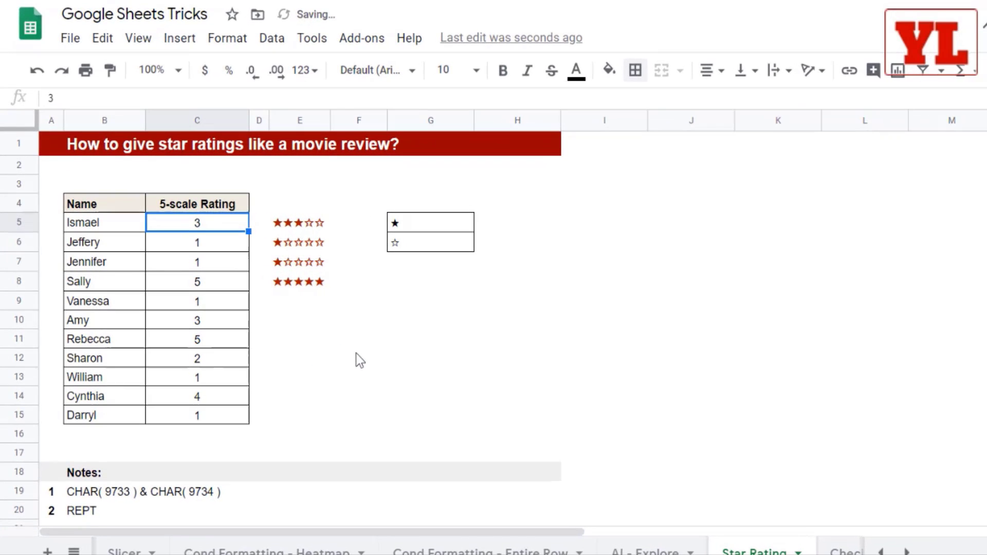
text(5)
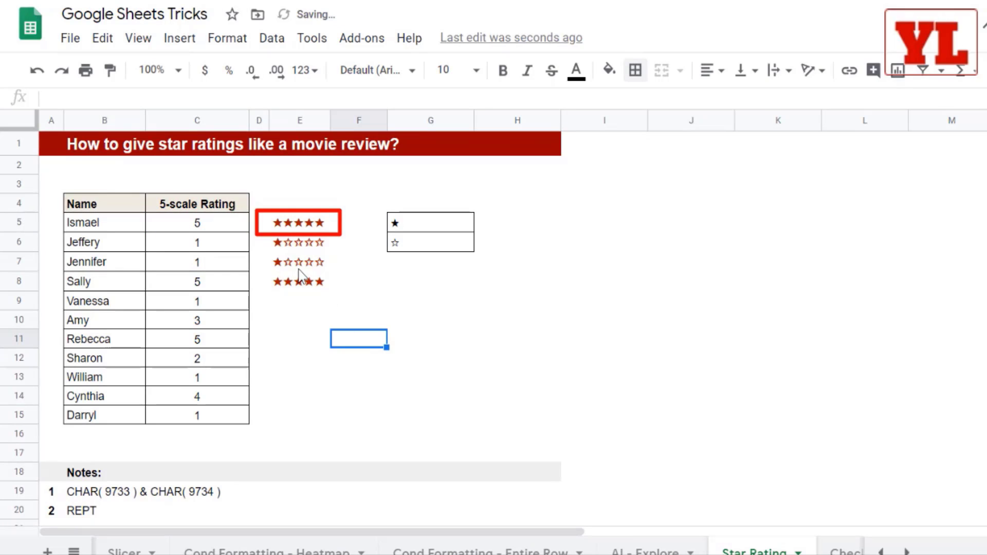
click(196, 242)
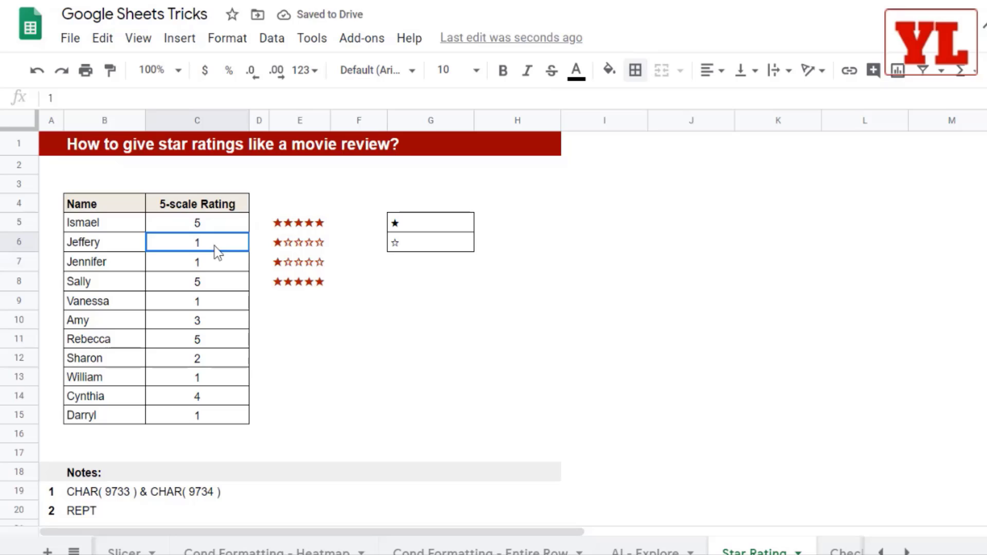
click(299, 319)
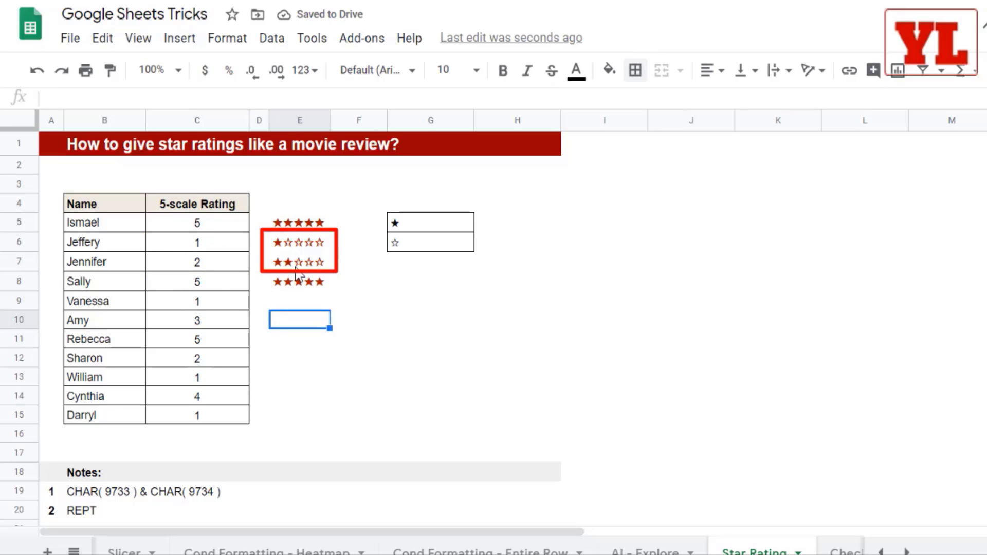
mouse_move(352, 276)
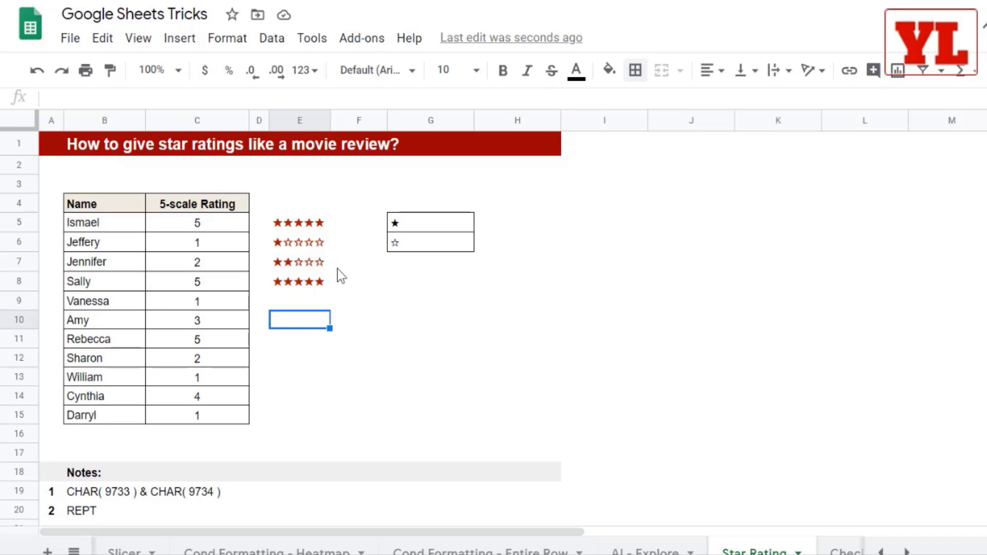
mouse_move(410, 239)
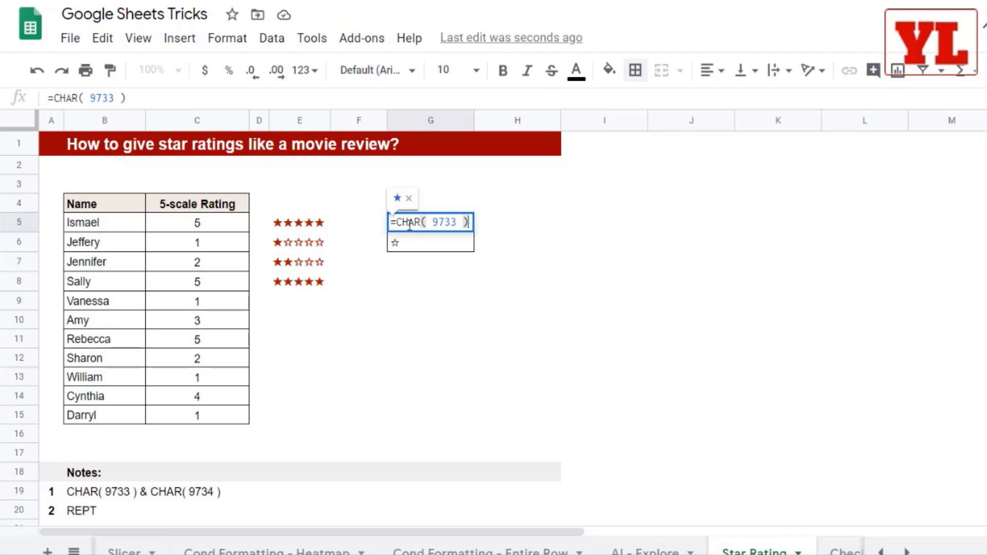
Step: Review the CHAR(9733) and CHAR(9734) star formulas in G5 and G6, then enter a filled-star CHAR(9733) formula in H5
double_click(407, 222)
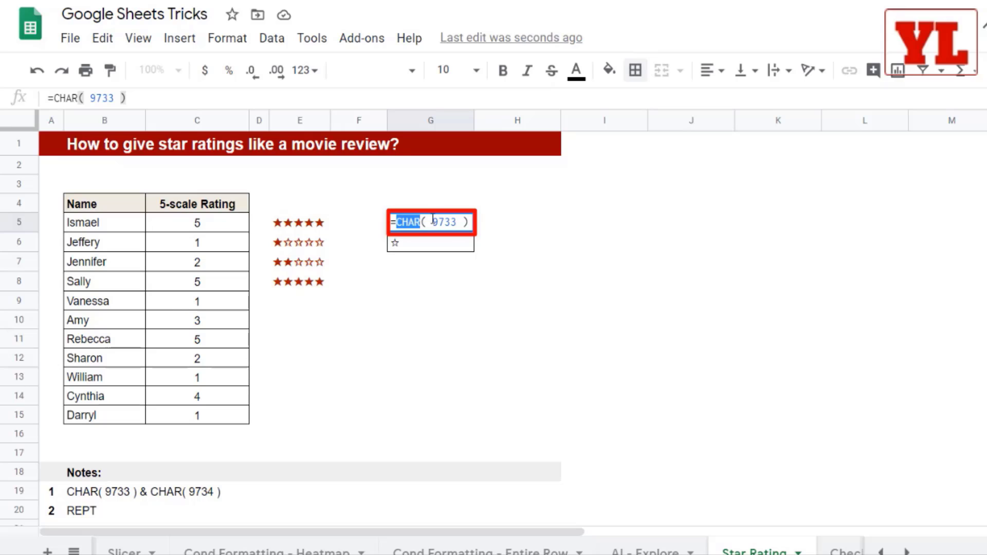
click(444, 222)
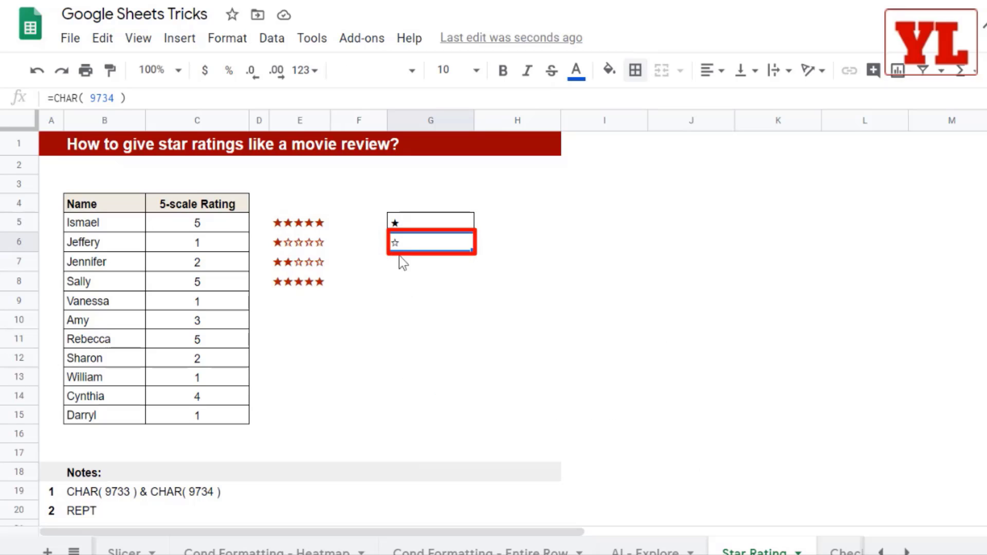
click(517, 222)
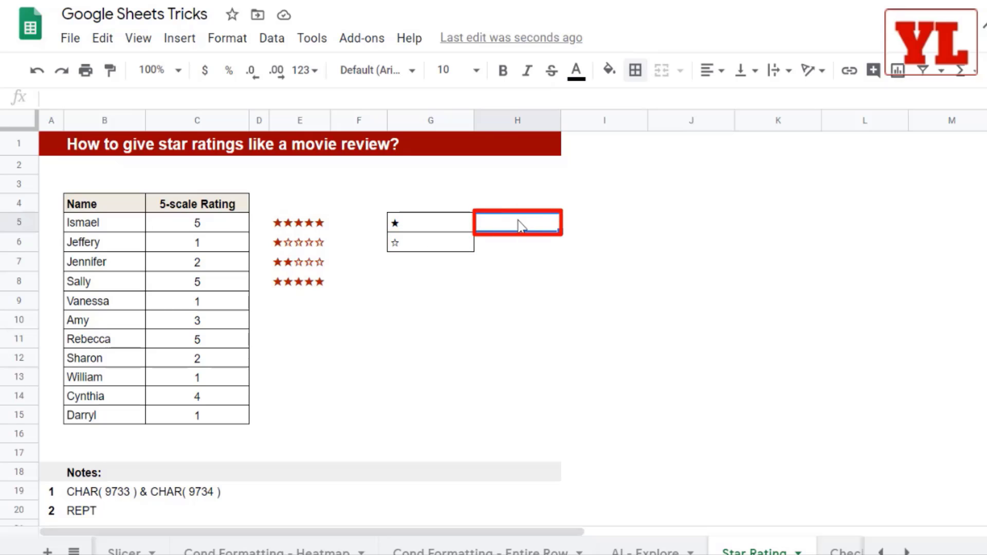
text(=CHAR()
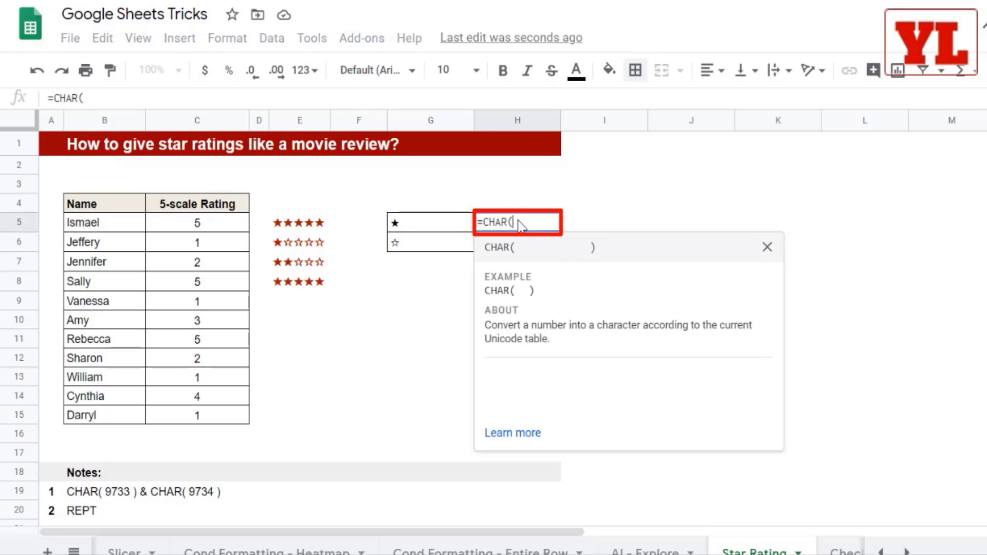
text(97)
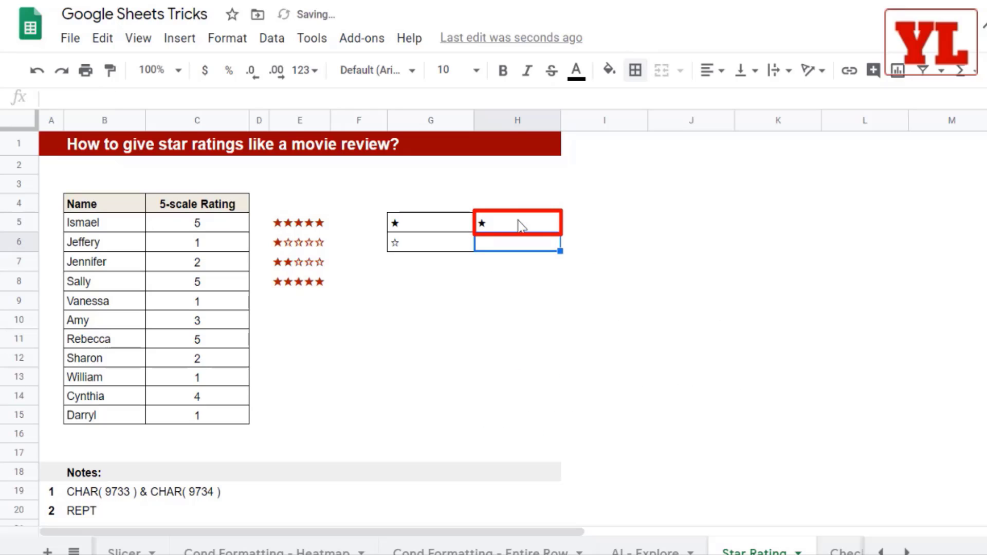
click(430, 280)
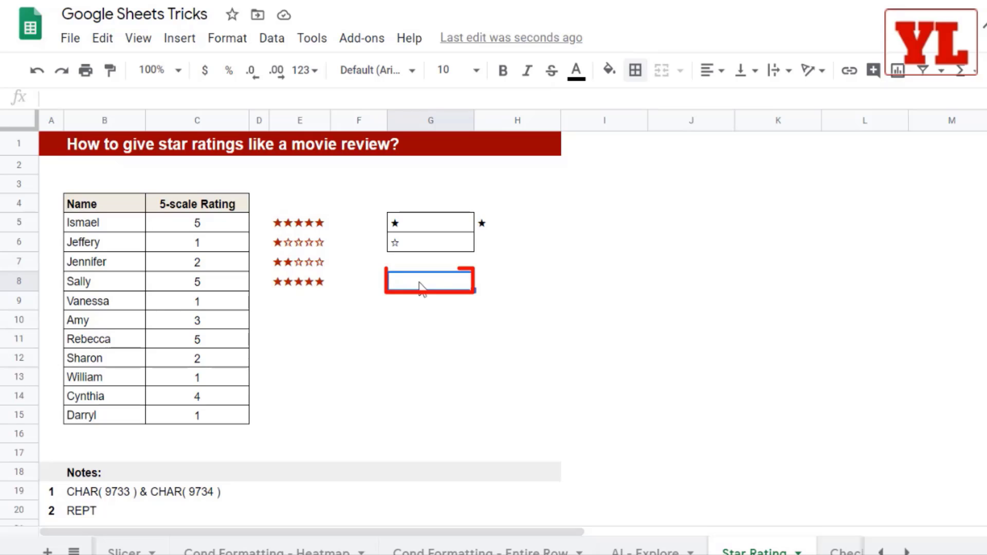
Step: Enter a REPT formula in G8 repeating the filled star from G5 three times
text(=REPT()
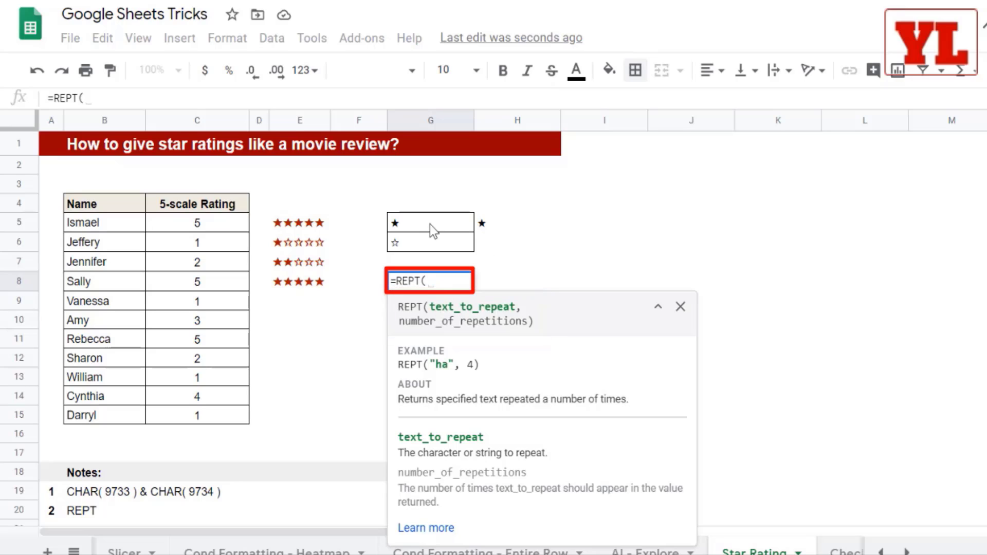
click(430, 222)
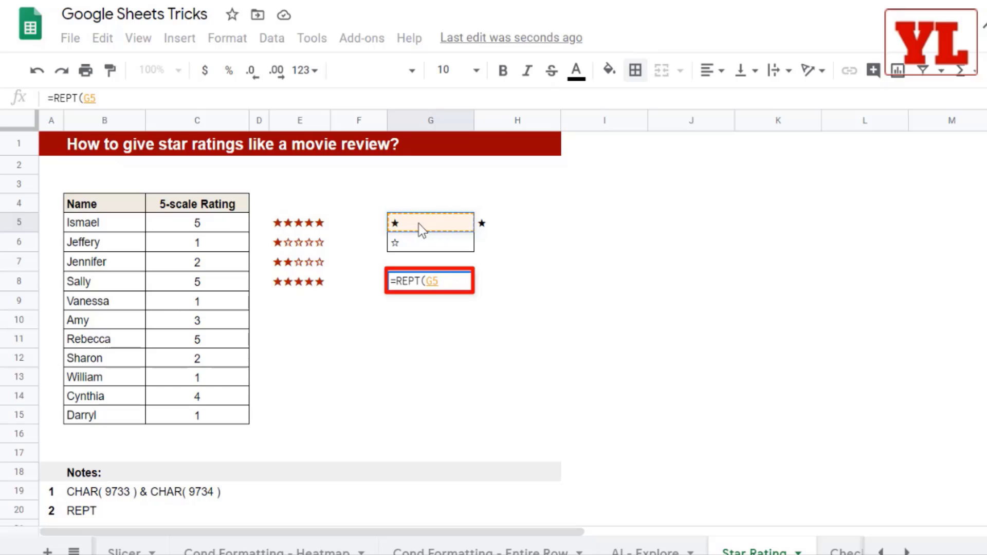
text(,)
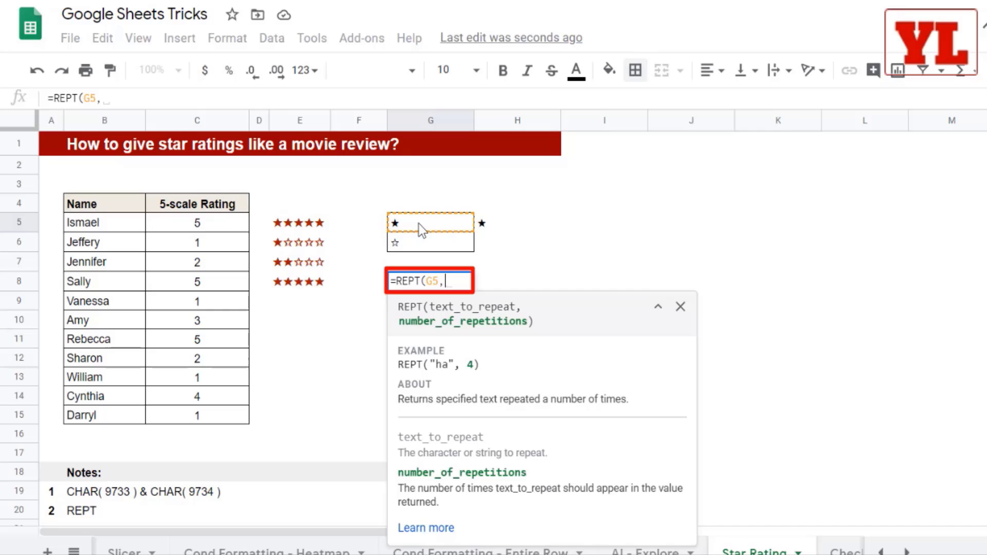
text(5))
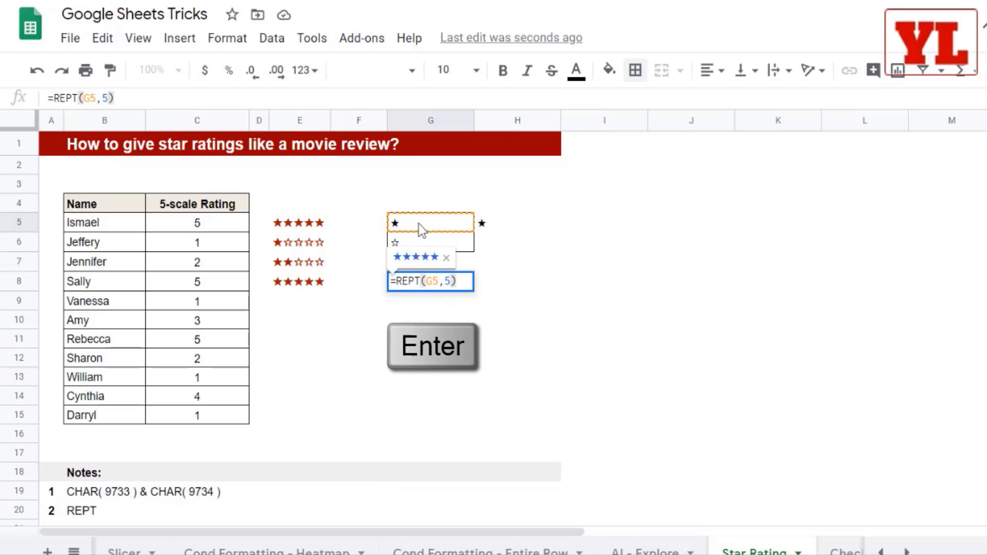
text(3)
key(Return)
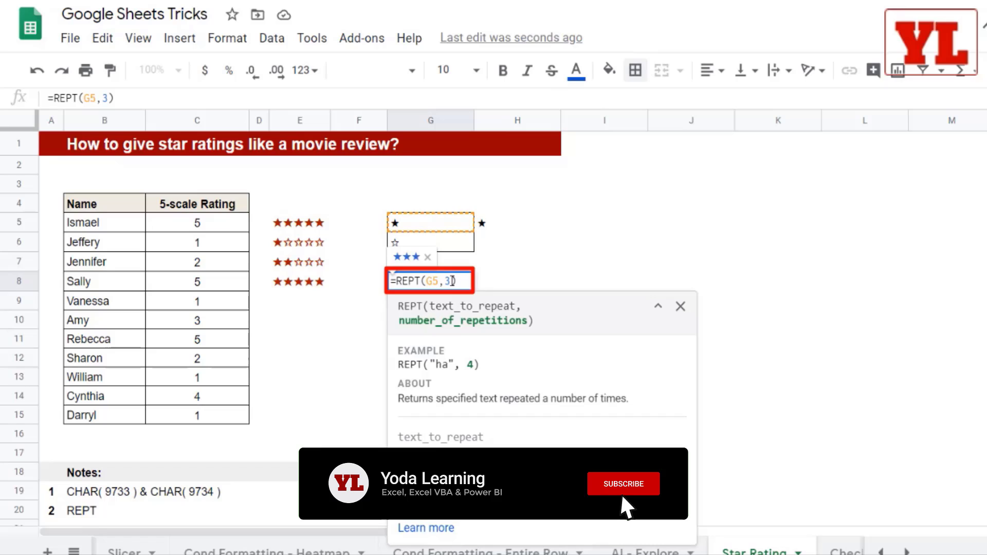
key(Return)
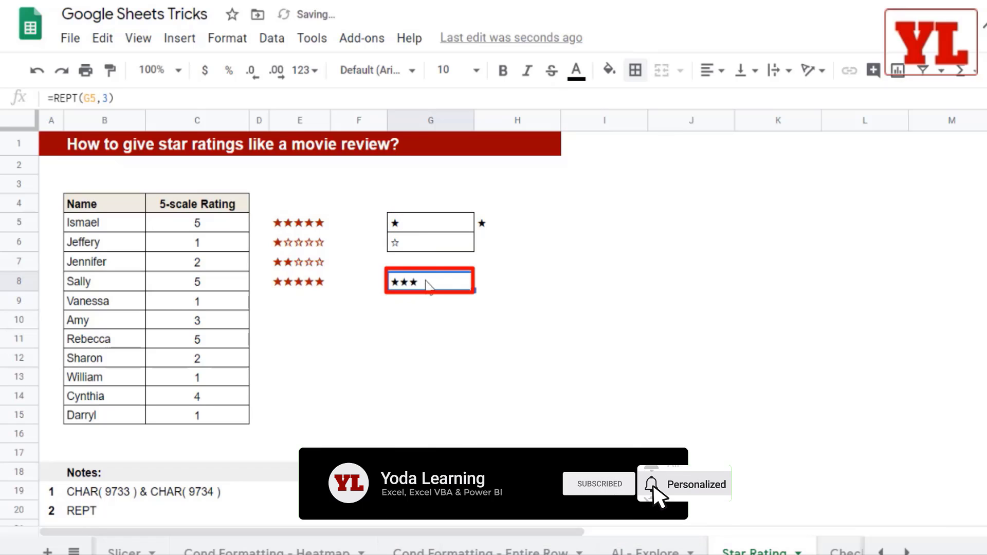
click(652, 488)
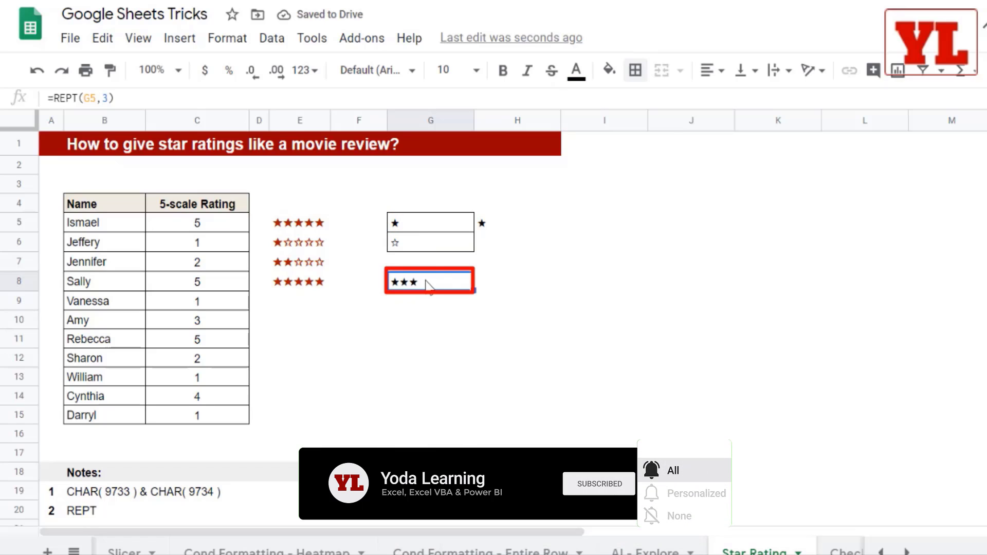
click(299, 222)
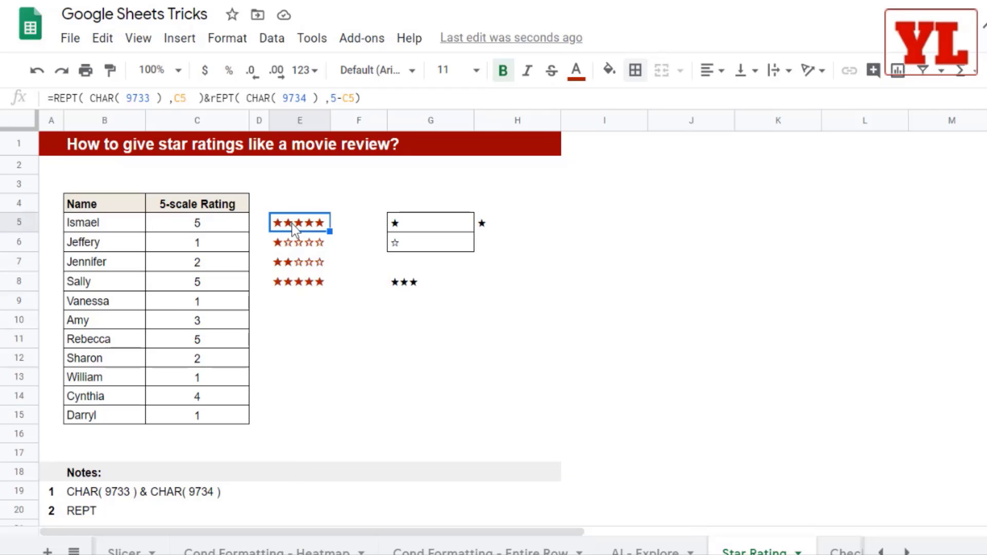
double_click(299, 222)
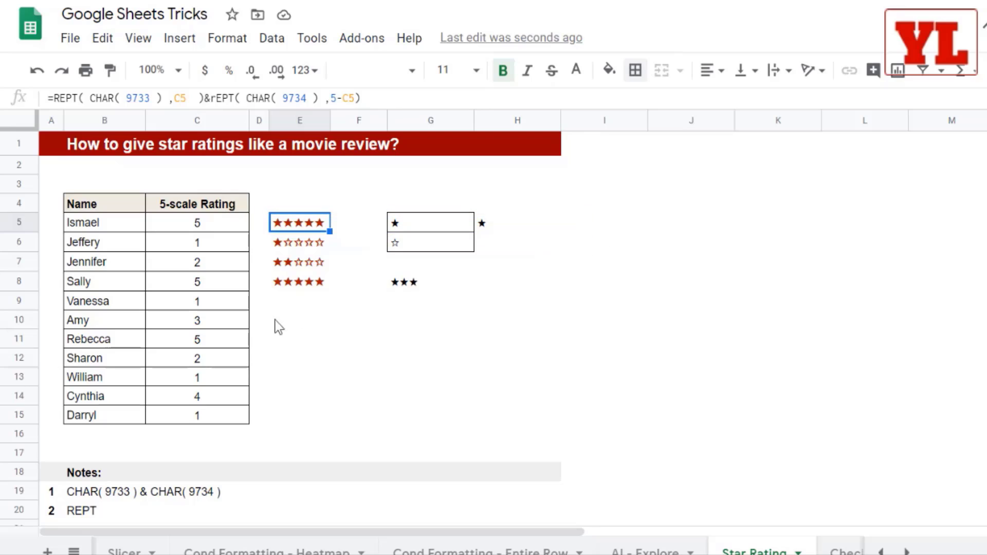
click(299, 300)
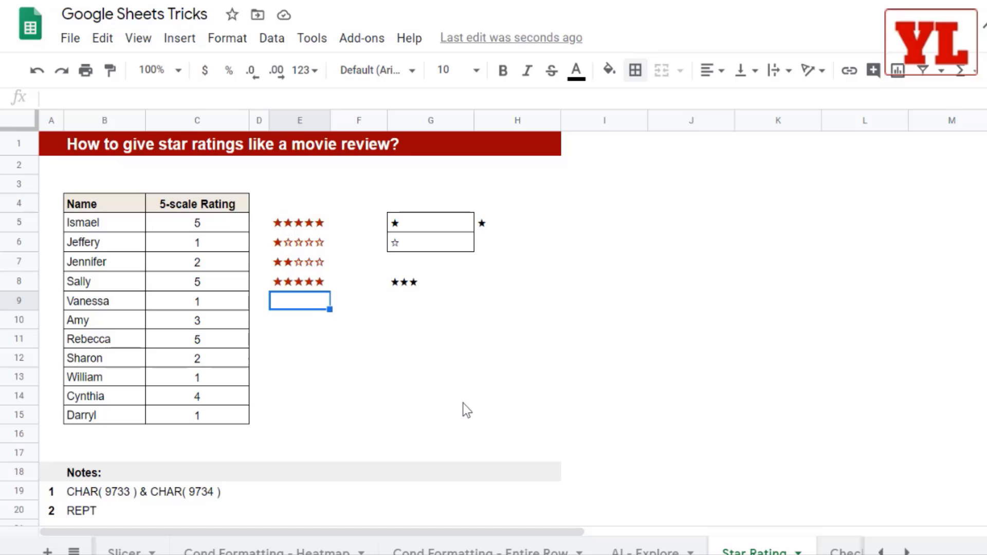
mouse_move(466, 400)
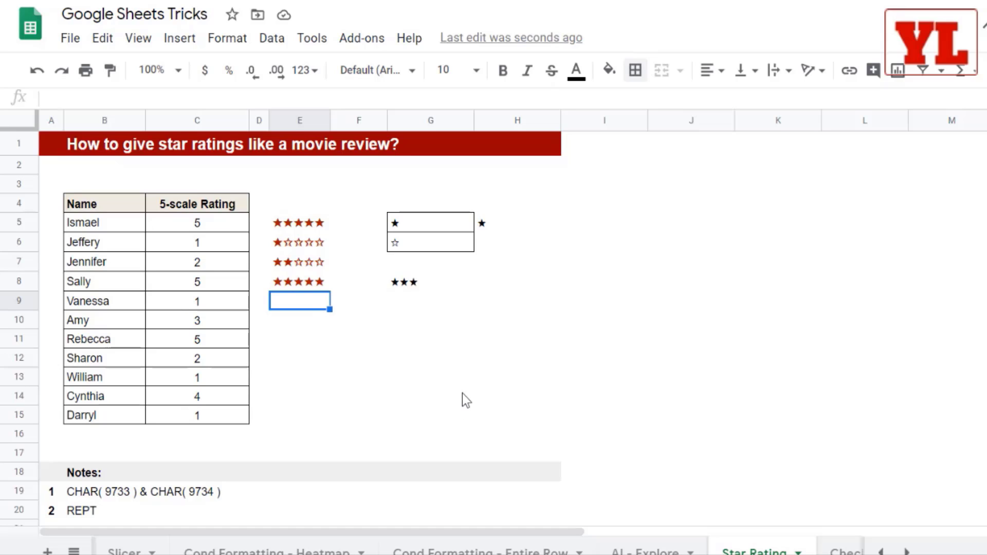
click(516, 223)
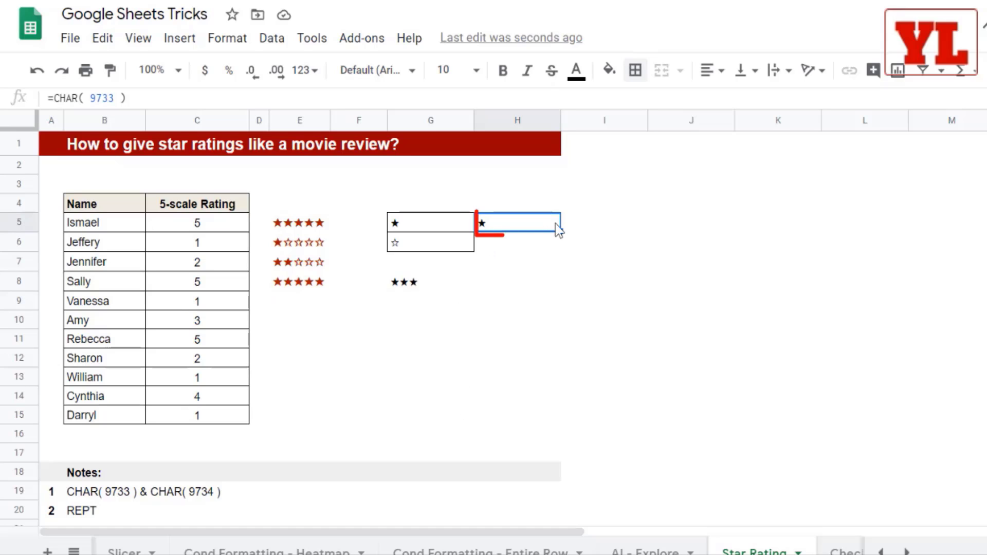
text(=FORMULATEXT()
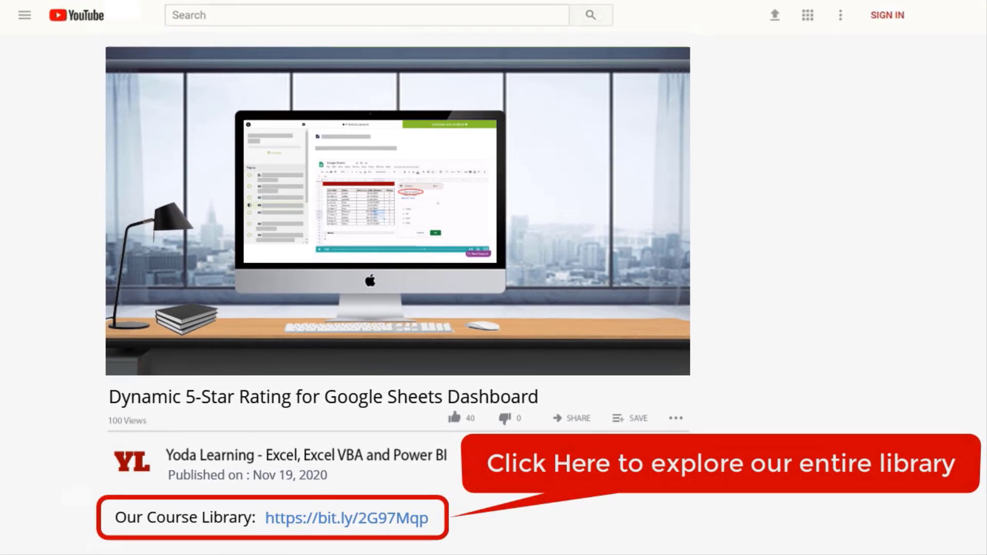
mouse_move(350, 532)
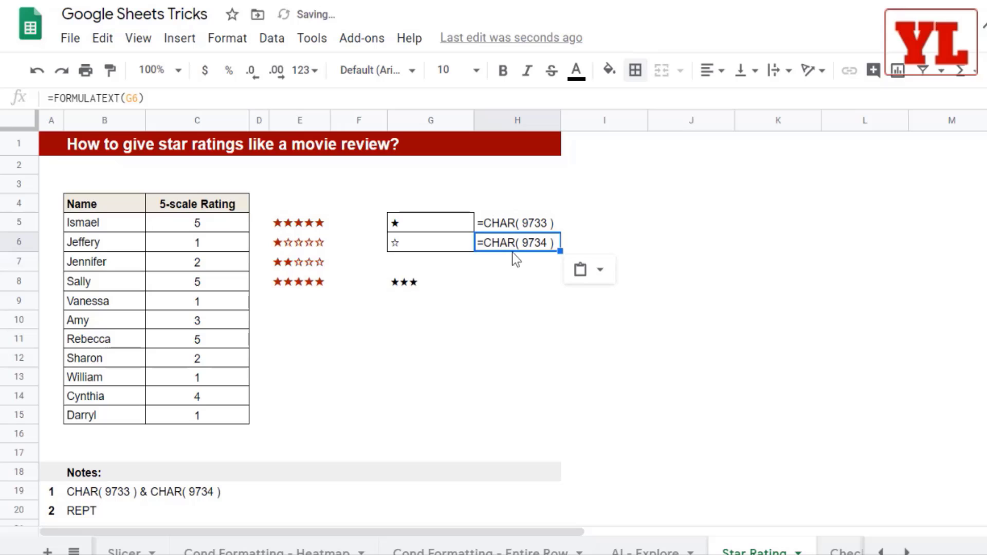
Step: Enter =REPT(CHAR(9733),C10) in E10 so Amy's rating of 3 shows three filled stars
click(299, 301)
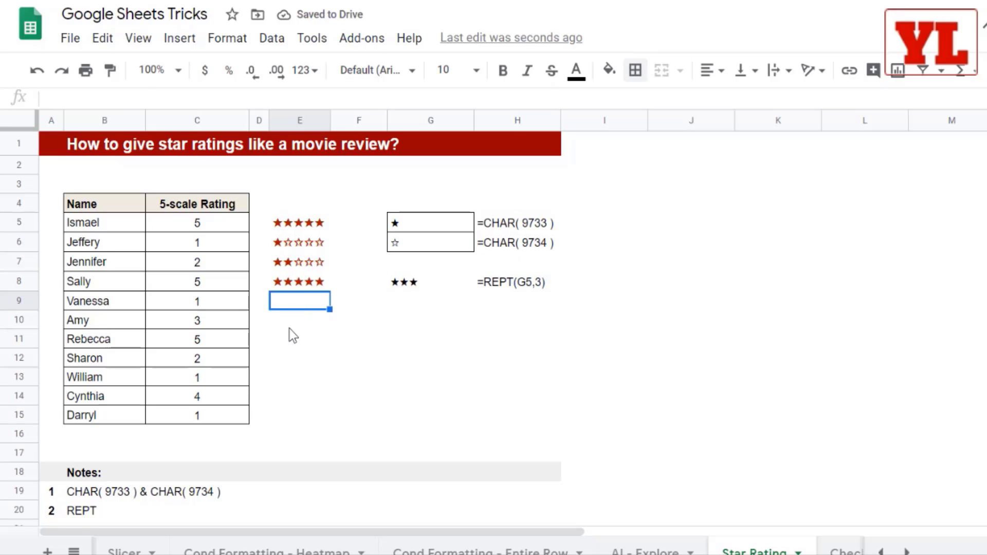
text(=)
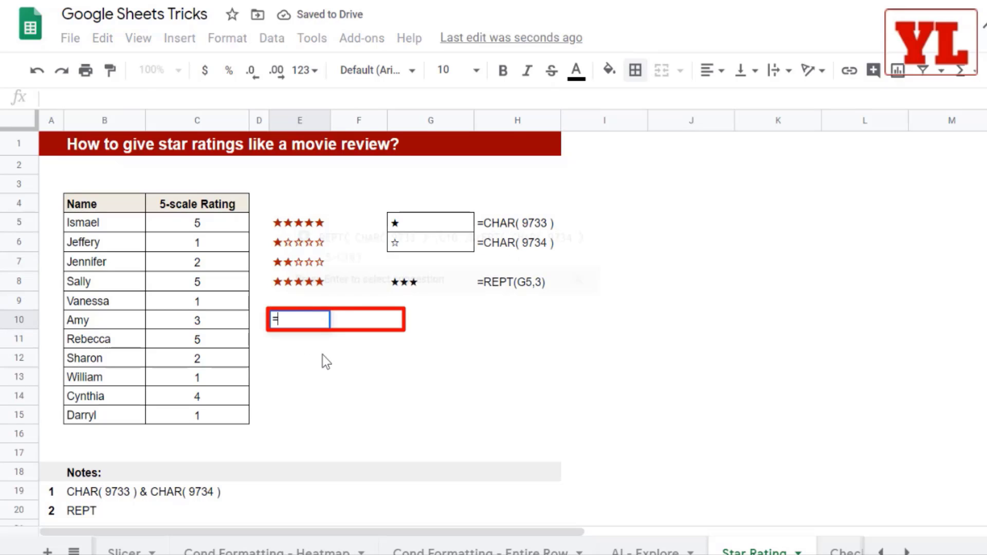
text(=REPT( CHAR( 9733 ) ,C10 )&rEPT( CHAR( 9734 ) ,5-C10))
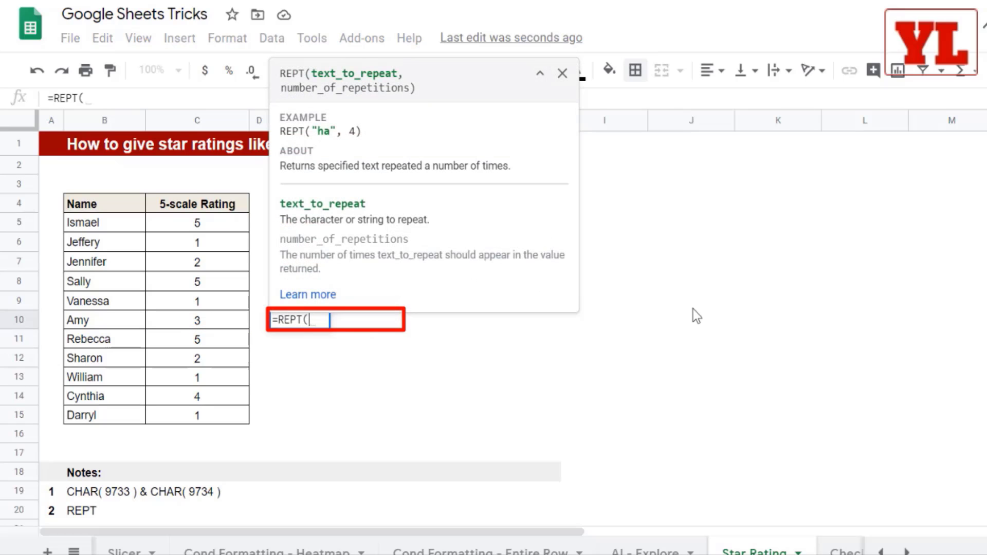
text(c)
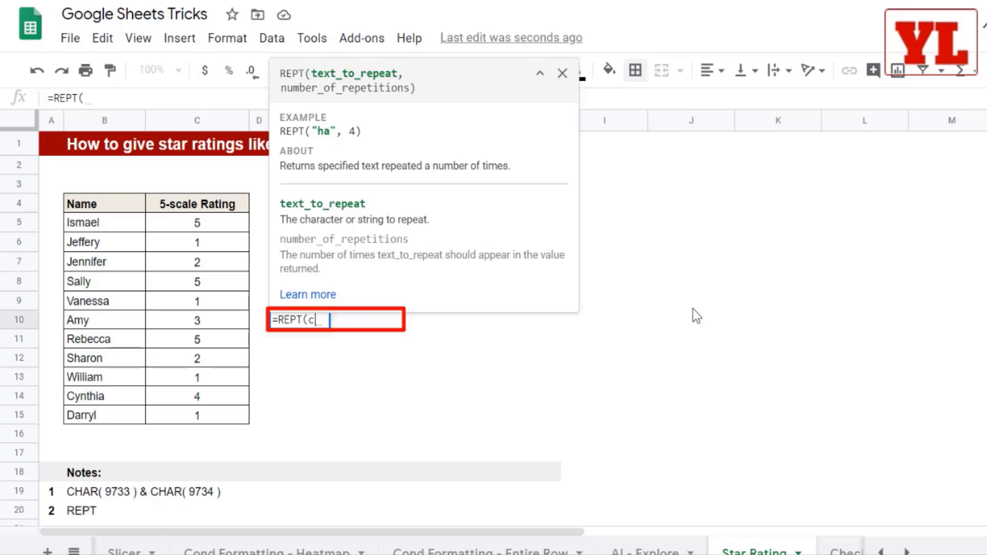
text(CHAR(9)
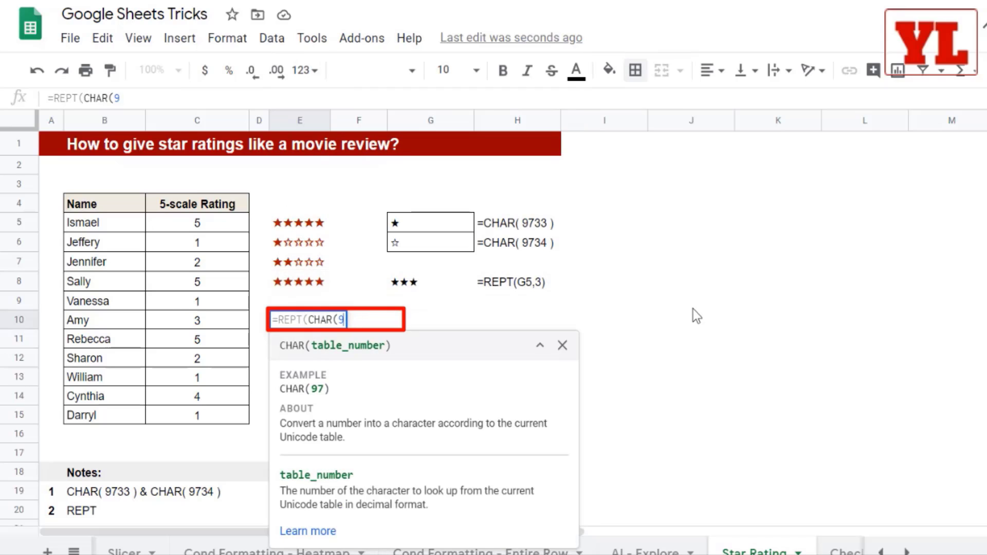
text(733))
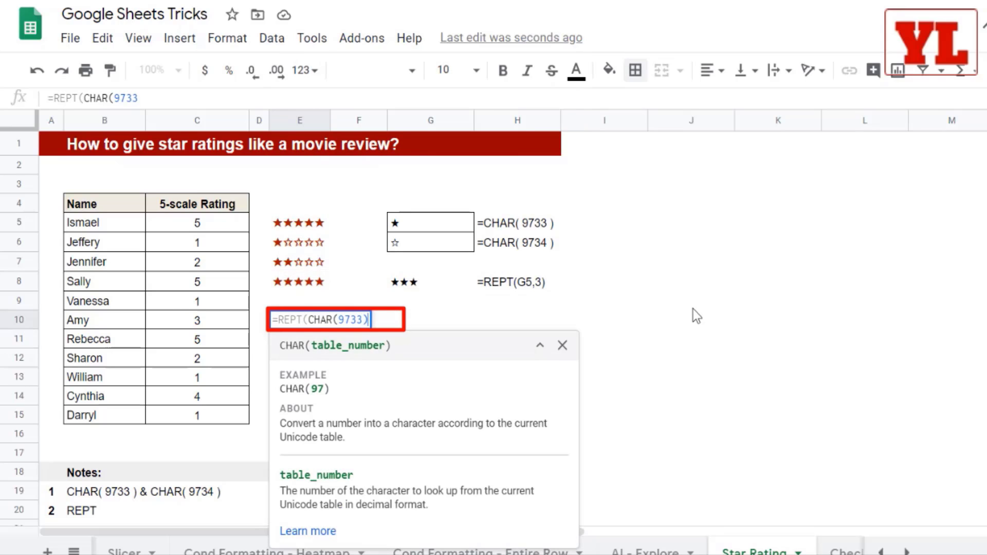
text(,)
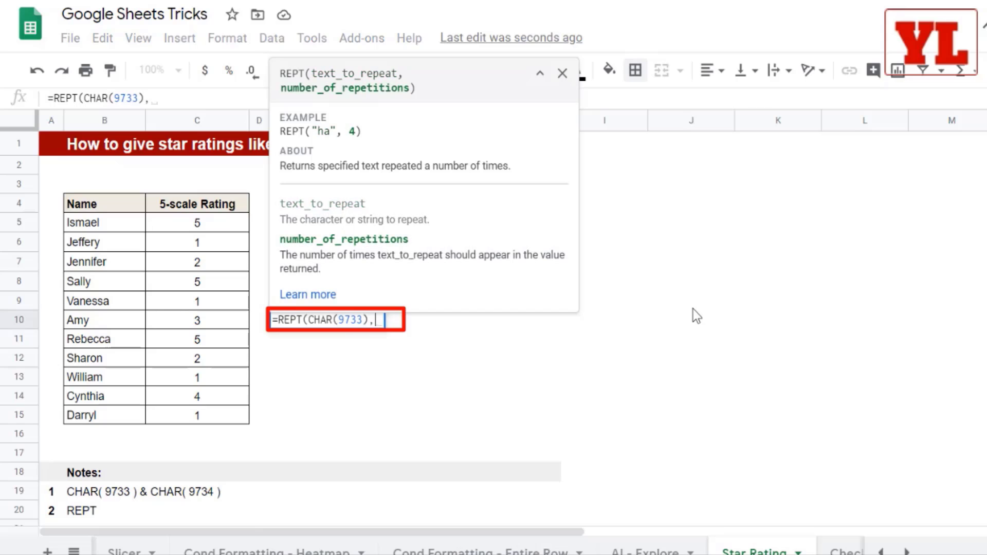
click(197, 319)
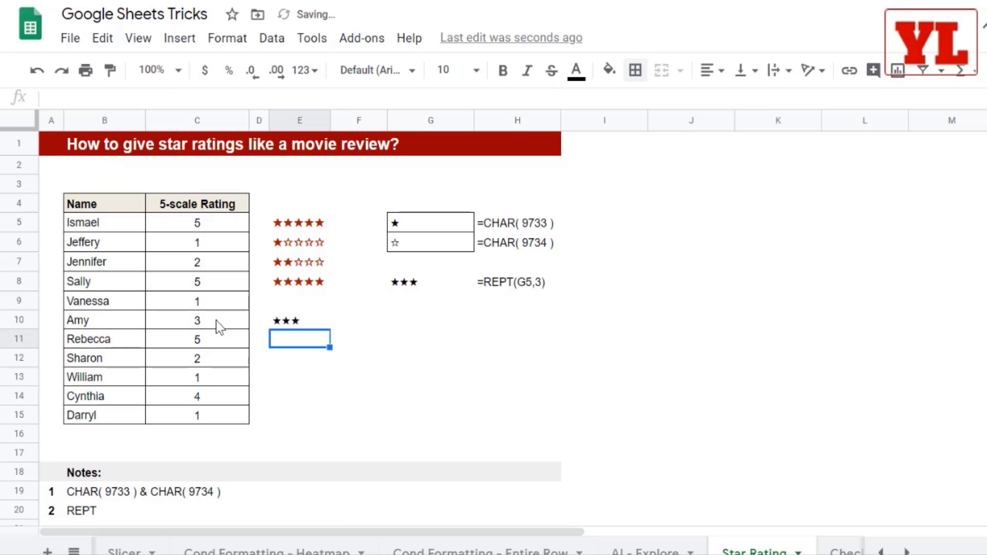
click(299, 319)
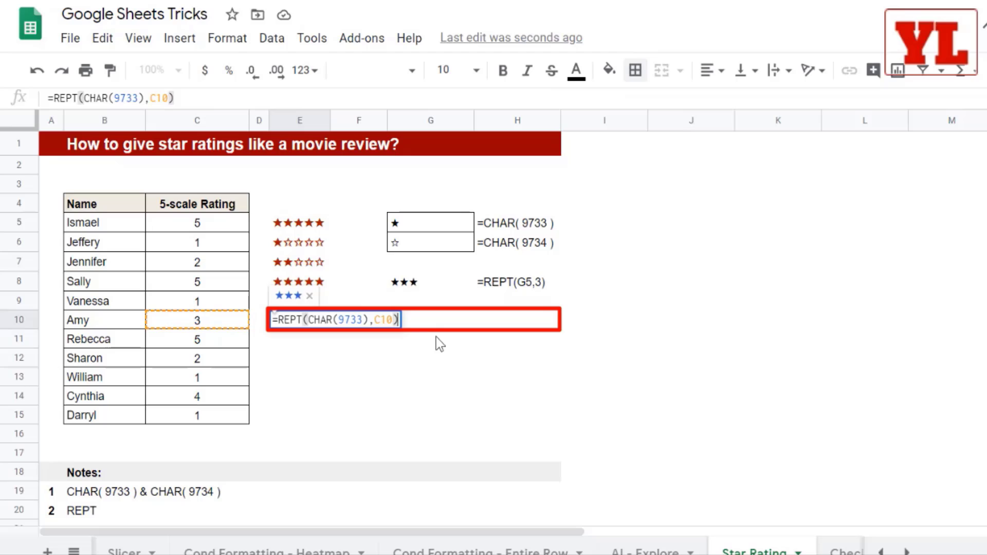
Step: Append &REPT(CHAR(9734),5-C10) to Amy's formula to add hollow stars up to five
text(&)
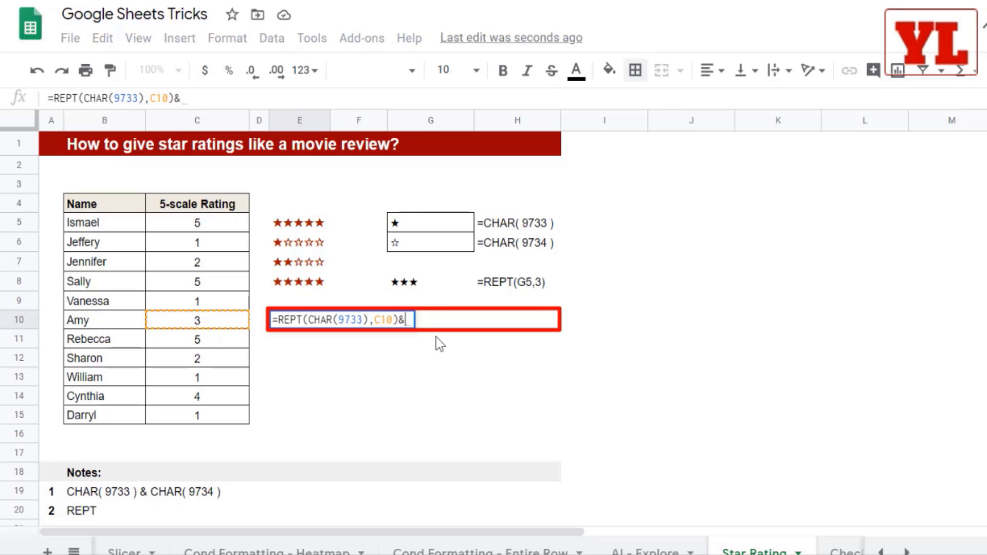
text(re)
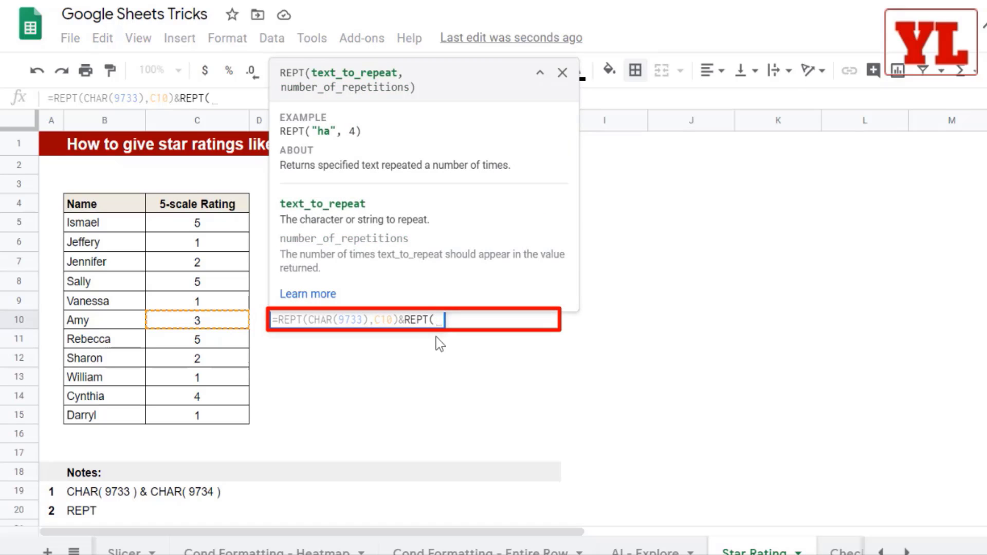
text(CHAR(97)
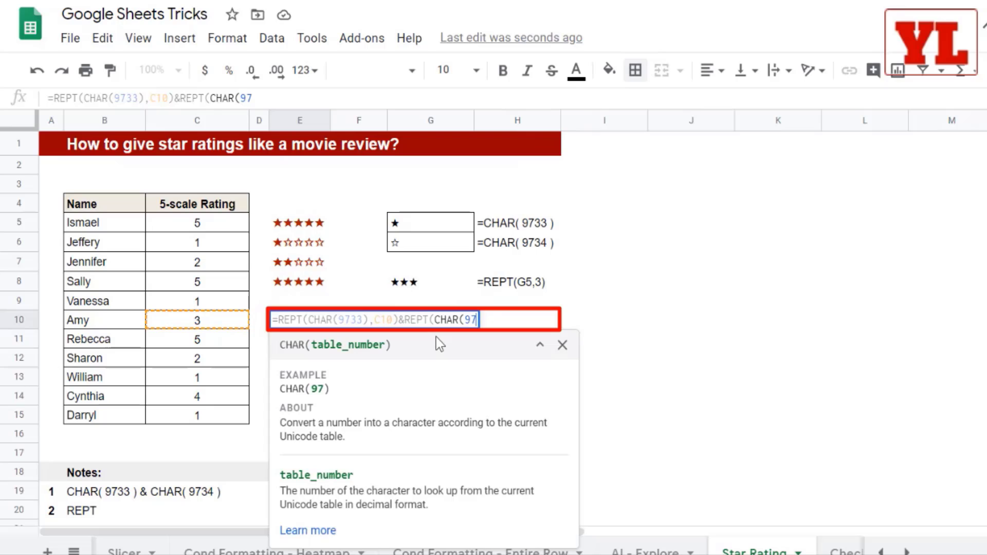
text(34)
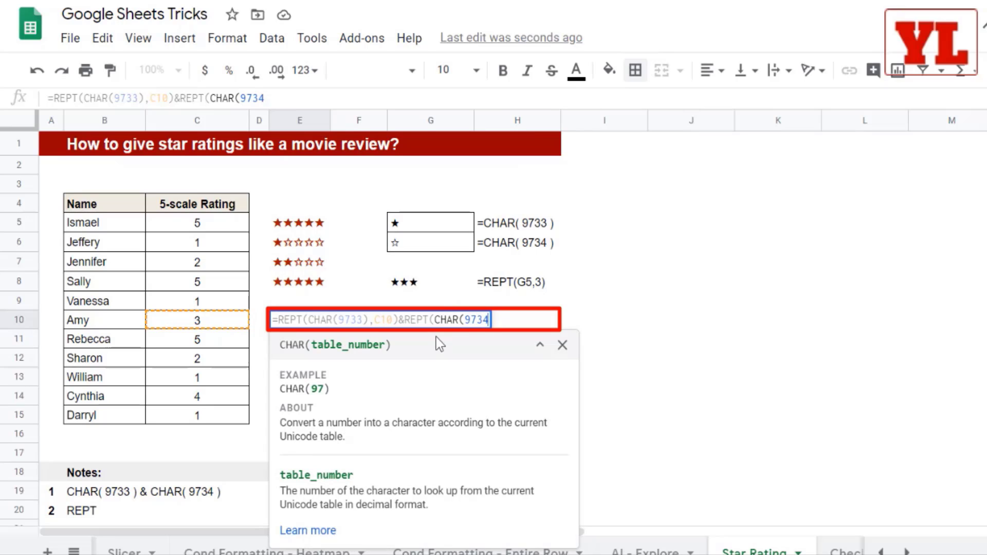
text())
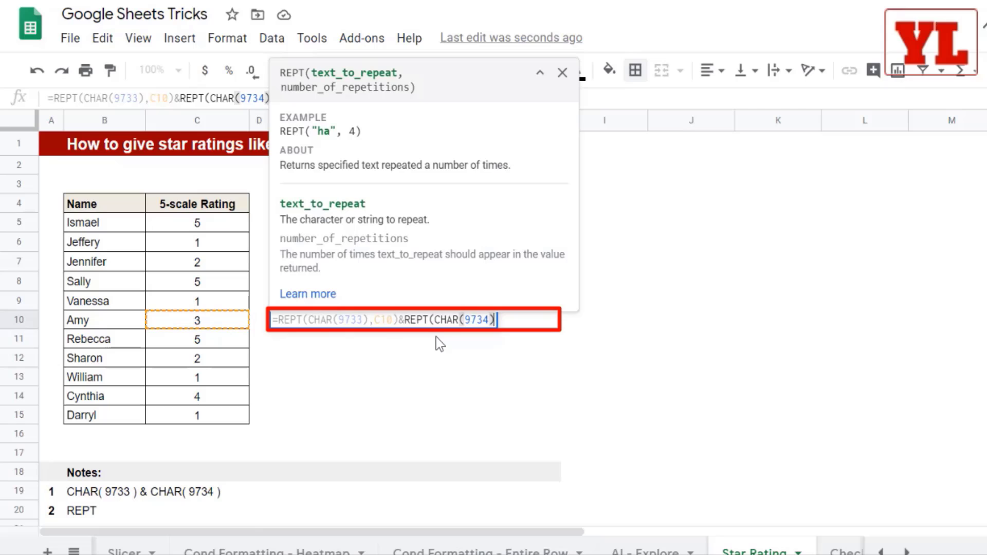
text(,)
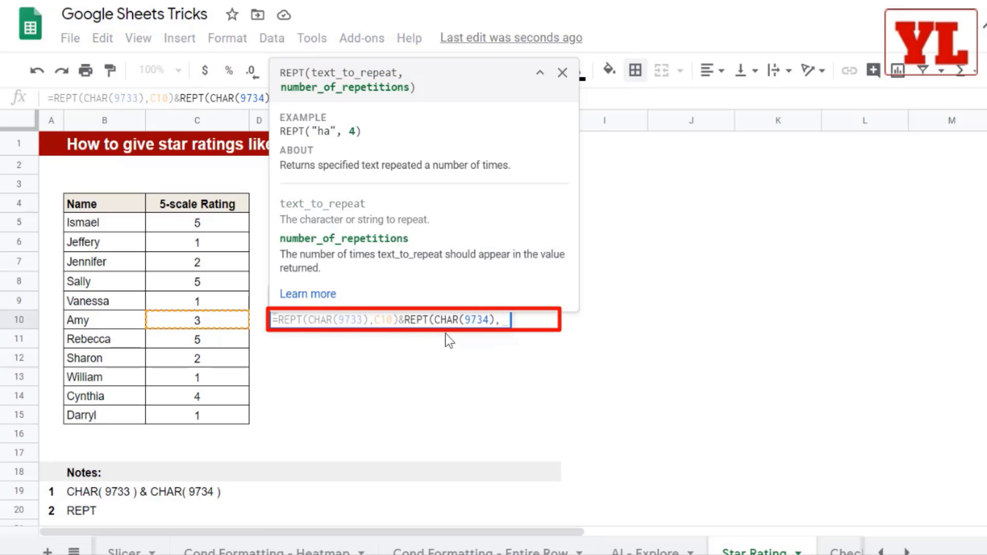
click(540, 72)
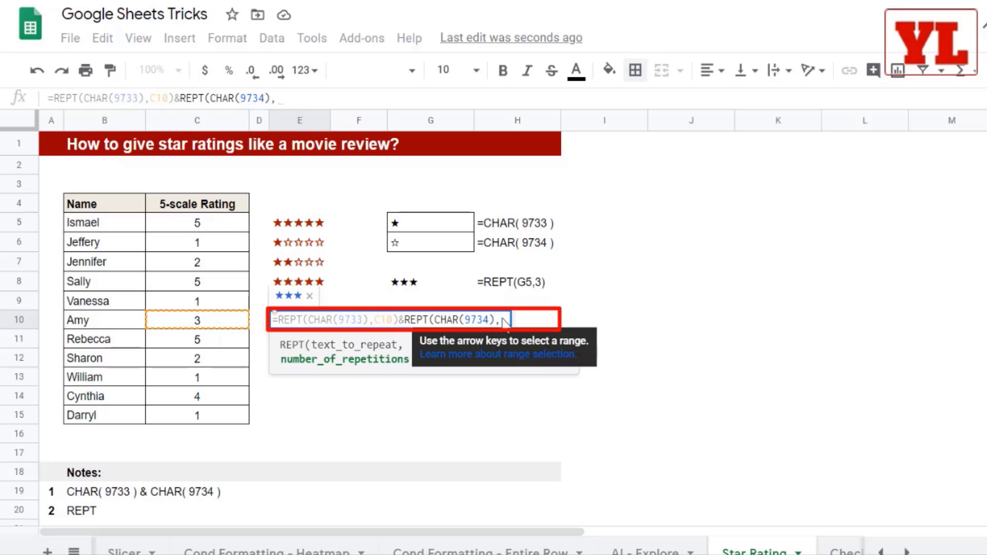
text(5-C10)
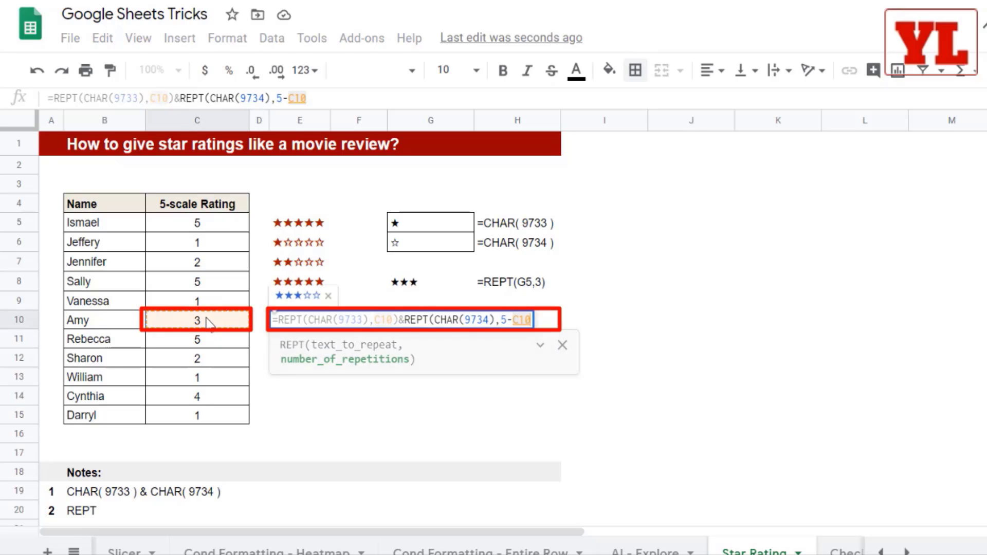
click(562, 345)
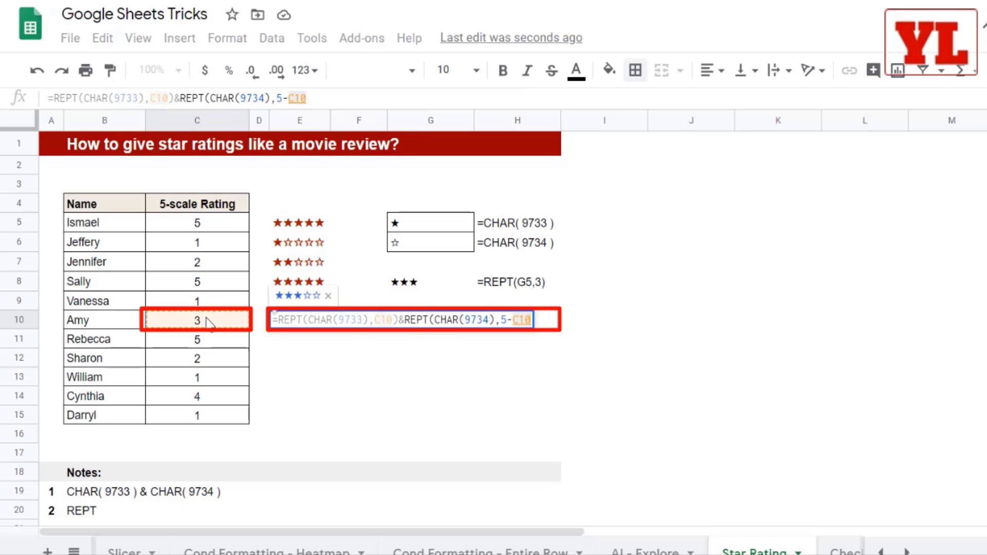
text()))
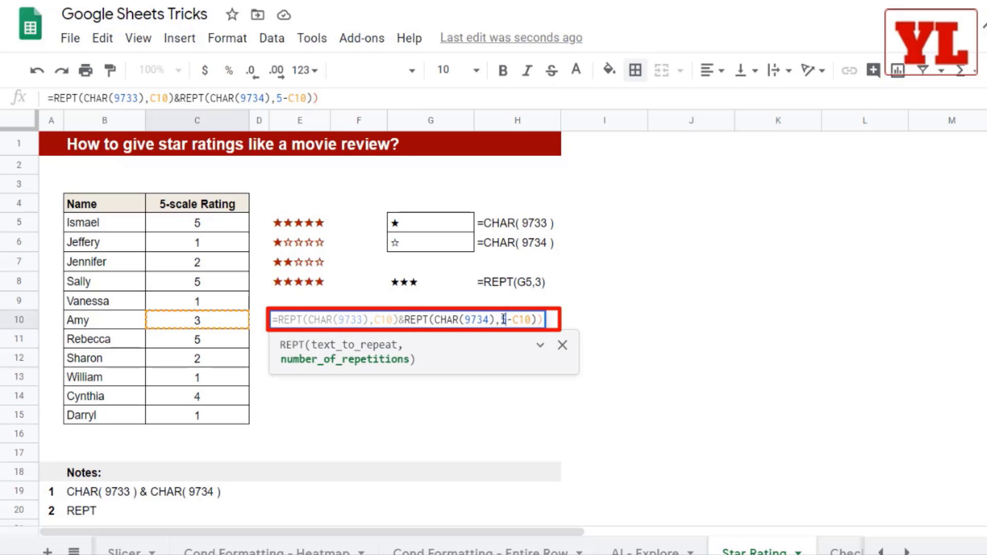
key(Enter)
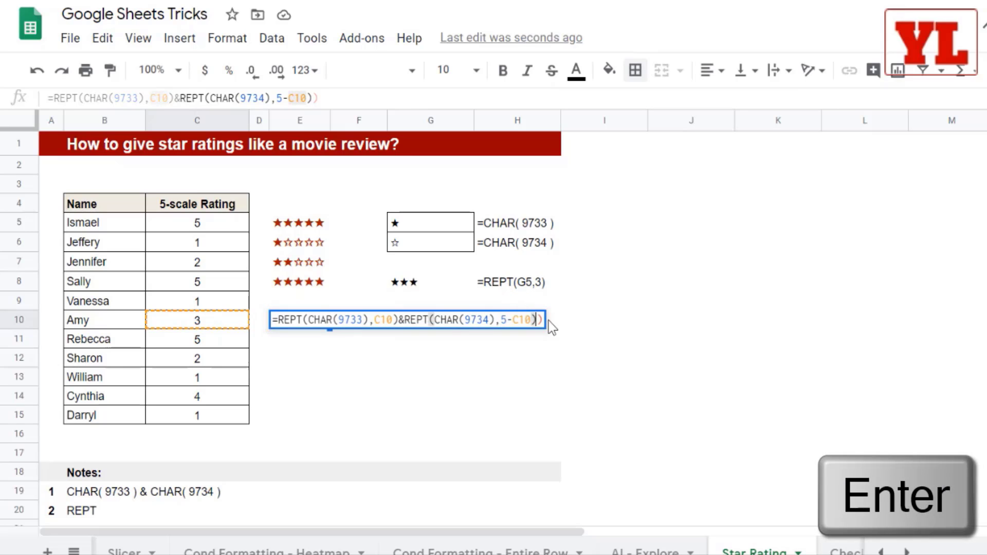
Step: Dismiss the missing-parentheses warning and fix the brackets so E10 shows three filled and two hollow stars
key(Return)
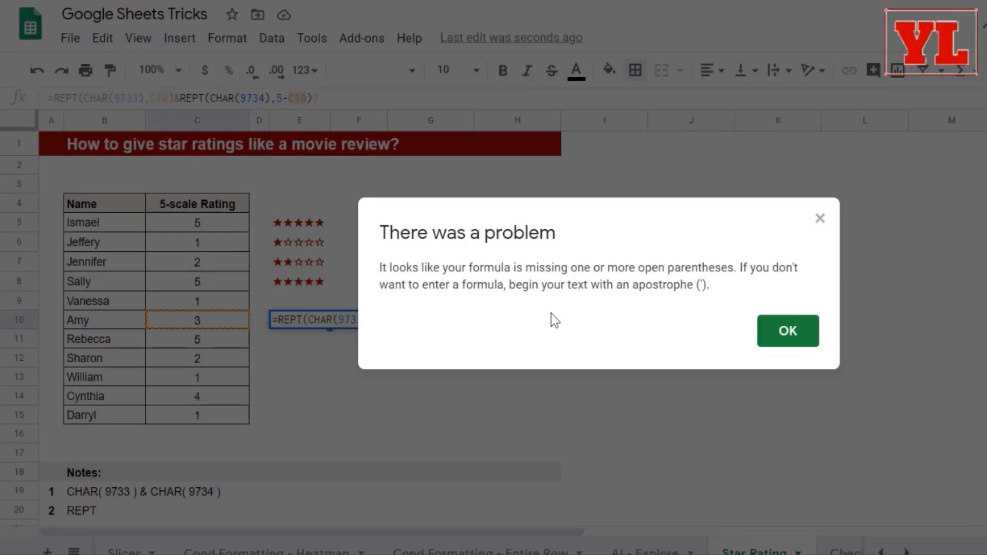
click(786, 330)
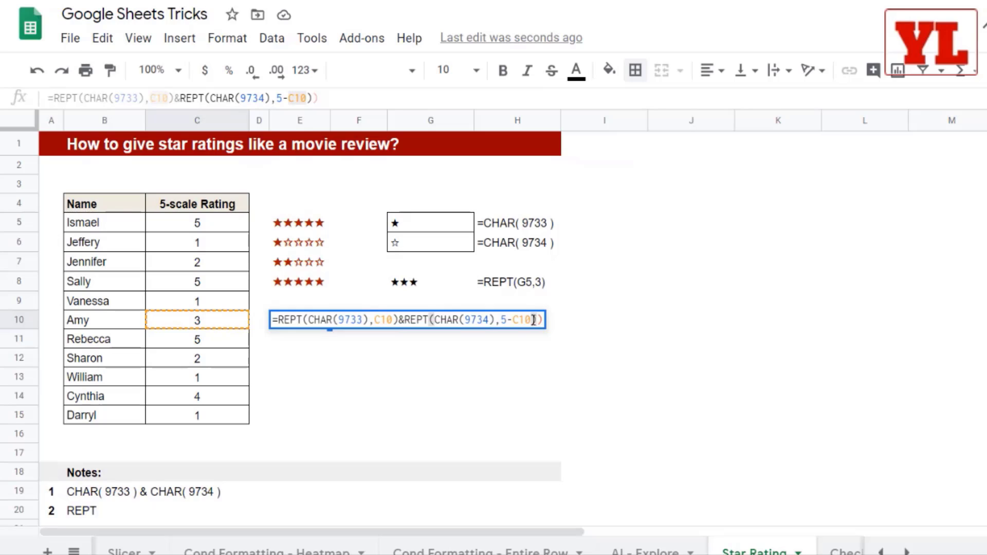
click(542, 320)
text(=FORMULATEXT()
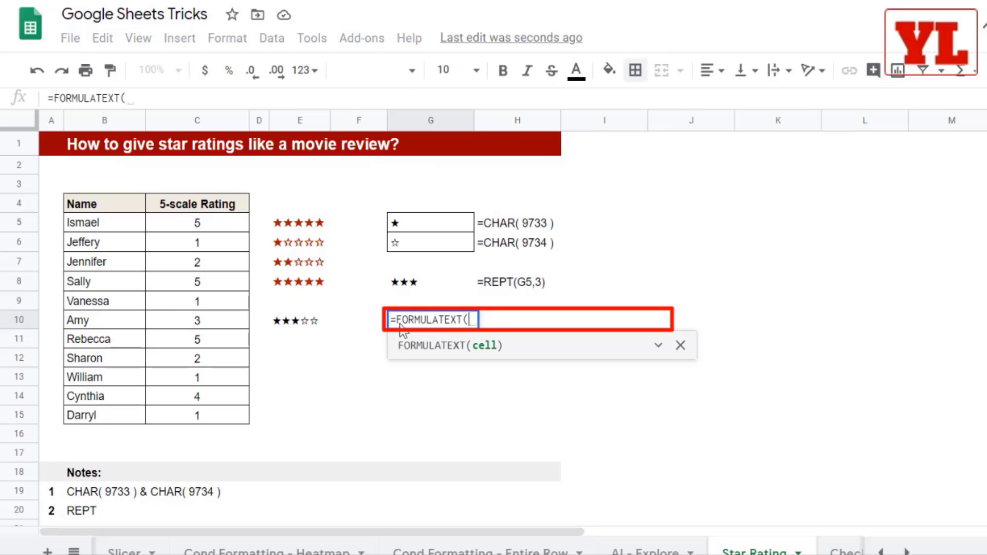
Step: Show Amy's star formula as text in G10 with =FORMULATEXT(E10)
key(Enter)
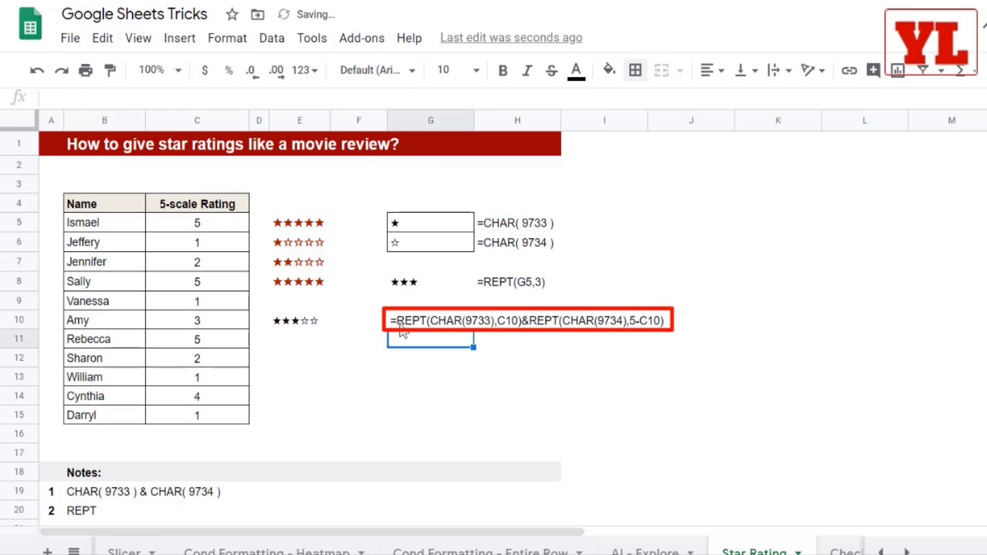
click(300, 320)
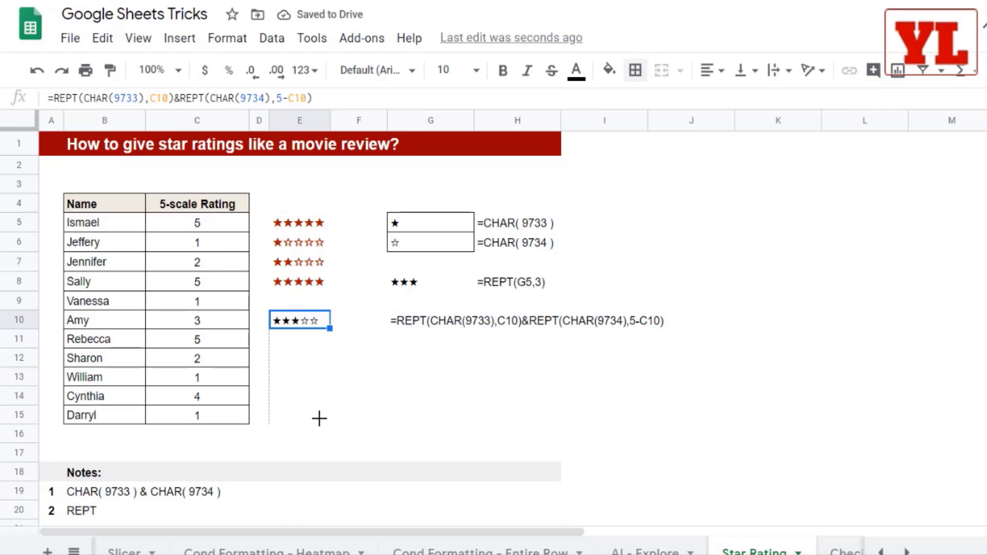